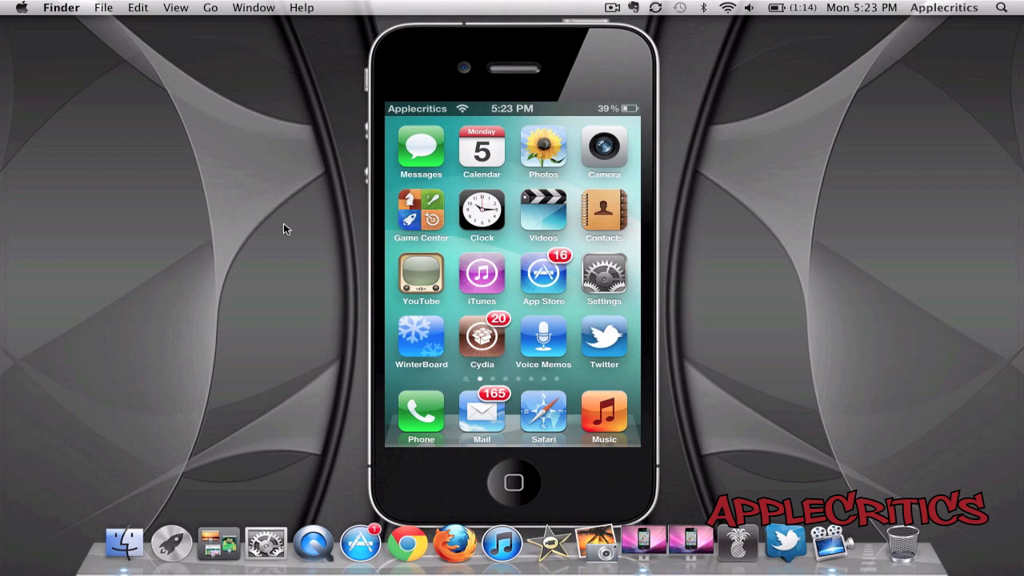
Launch Settings and scroll down toward the Notificator tweak entry
{"action": "left_click", "coordinate": [604, 276]}
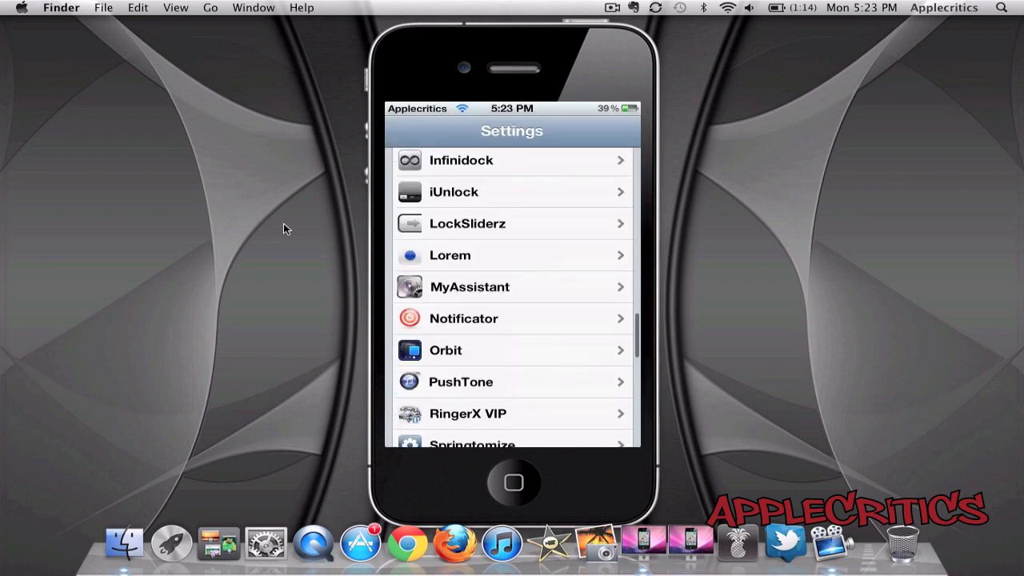
{"action": "scroll", "scroll_direction": "down", "scroll_amount": 3}
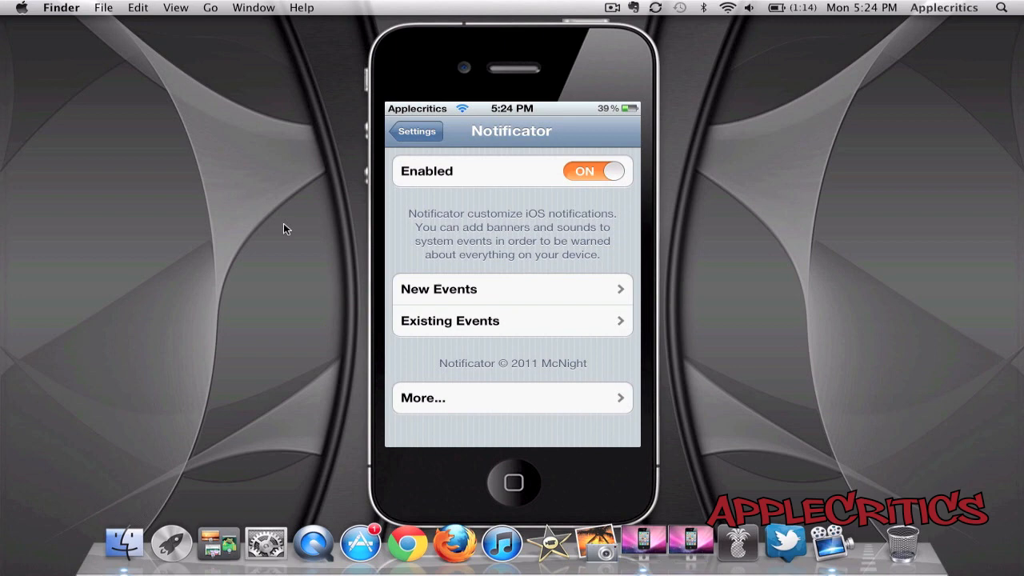
Browse Notificator's New Events toggles and reach the sound picker with Tweet chosen
{"action": "left_click", "coordinate": [512, 288]}
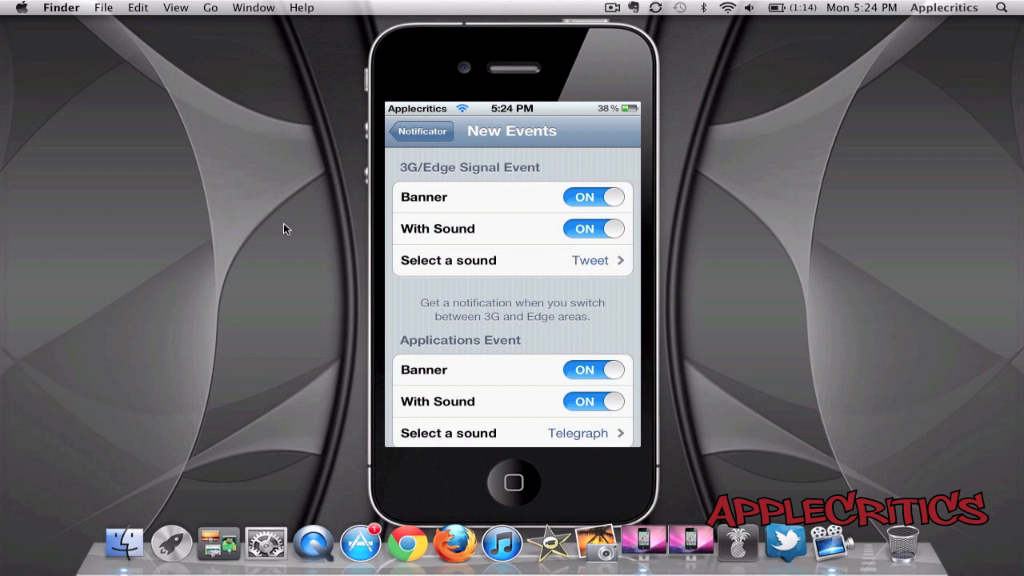
{"action": "scroll", "scroll_direction": "down", "scroll_amount": 3}
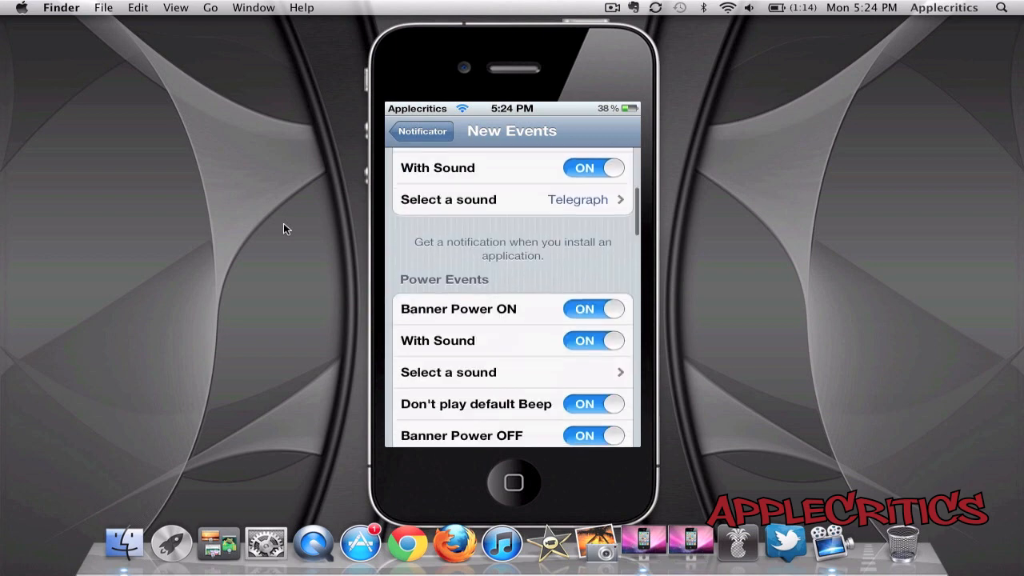
{"action": "scroll", "scroll_direction": "down", "scroll_amount": 3}
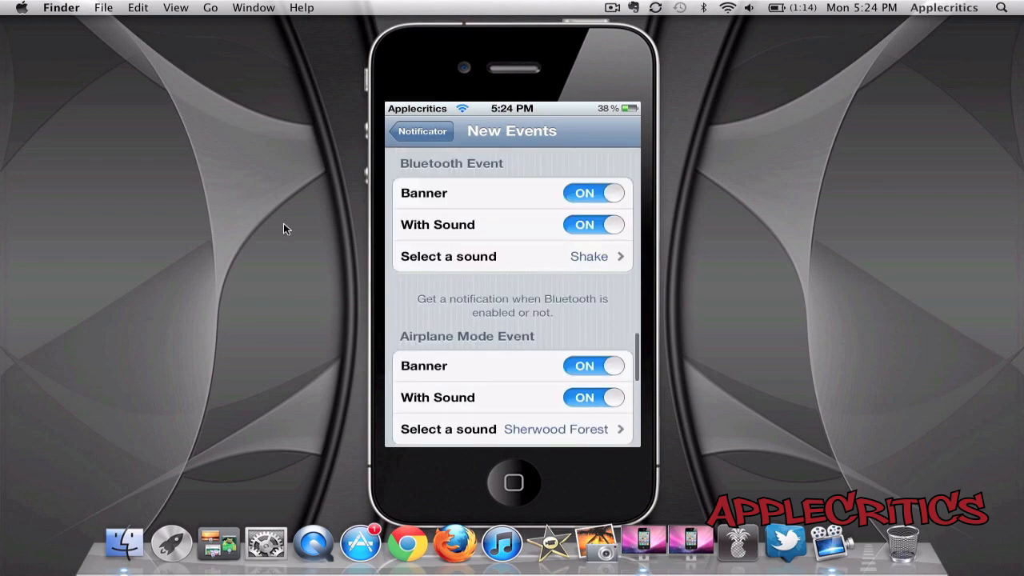
{"action": "scroll", "scroll_direction": "down", "scroll_amount": 3}
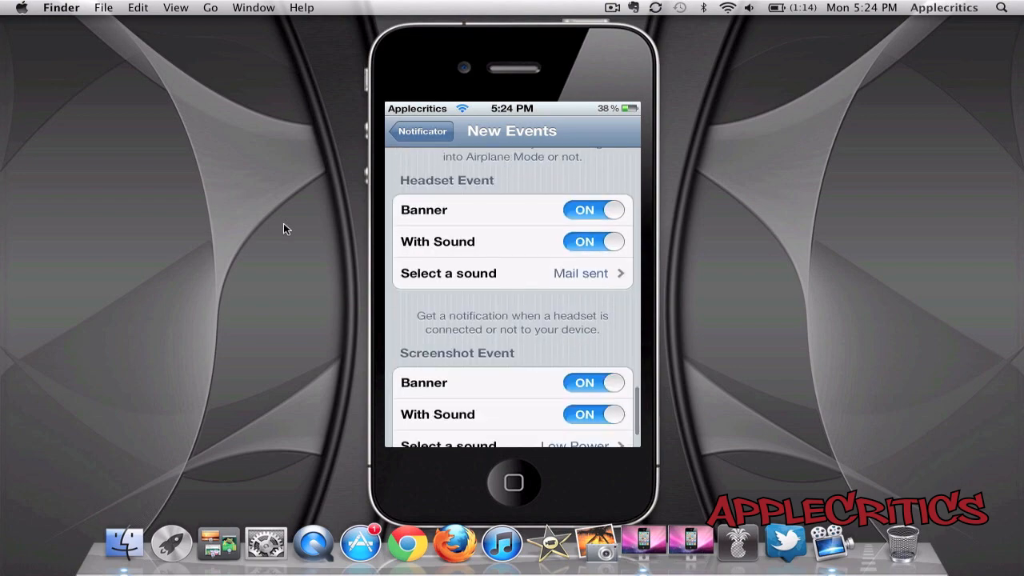
{"action": "scroll", "scroll_direction": "up", "scroll_amount": 3}
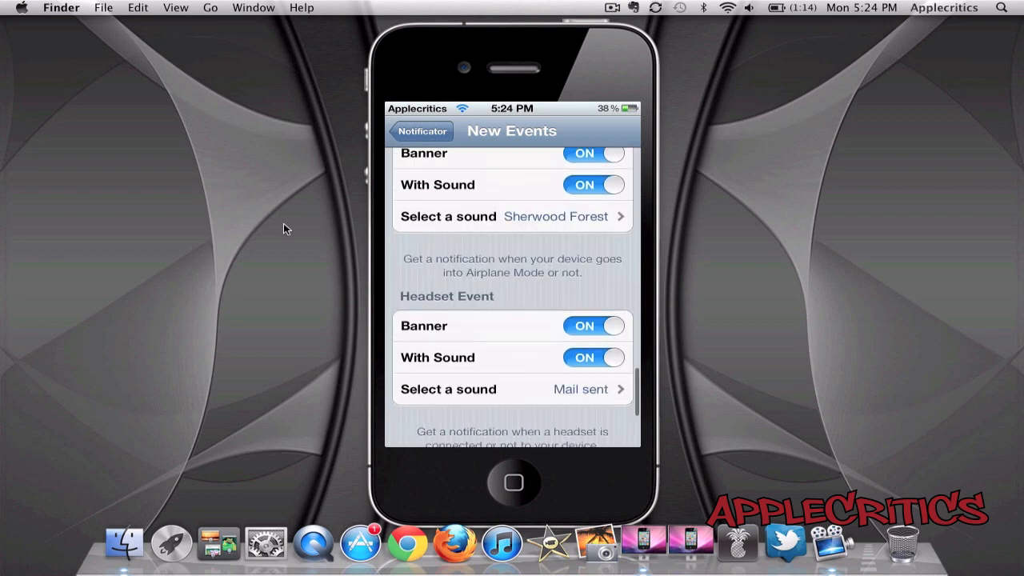
{"action": "scroll", "scroll_direction": "down", "scroll_amount": 3}
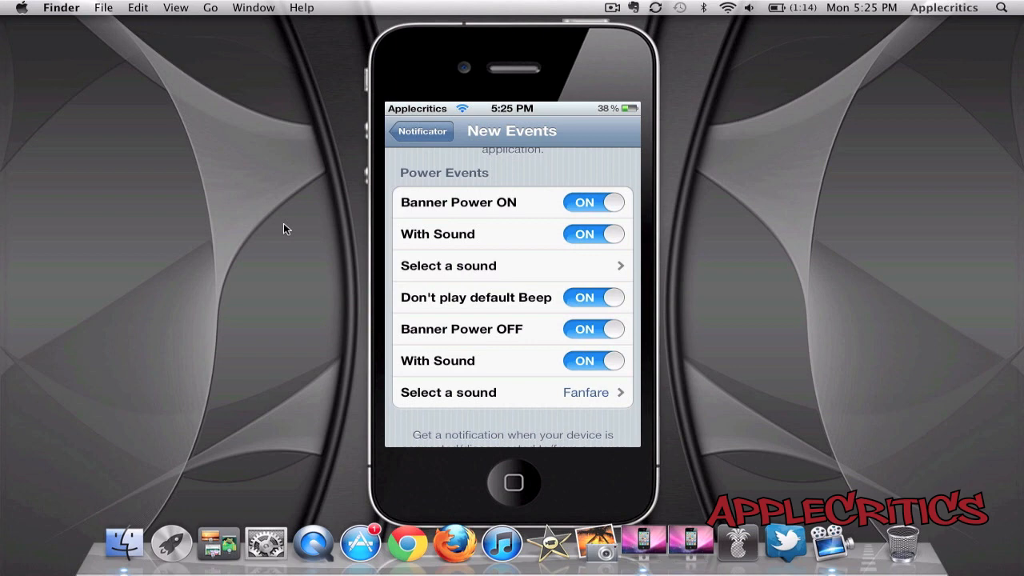
{"action": "scroll", "scroll_direction": "down", "scroll_amount": 3}
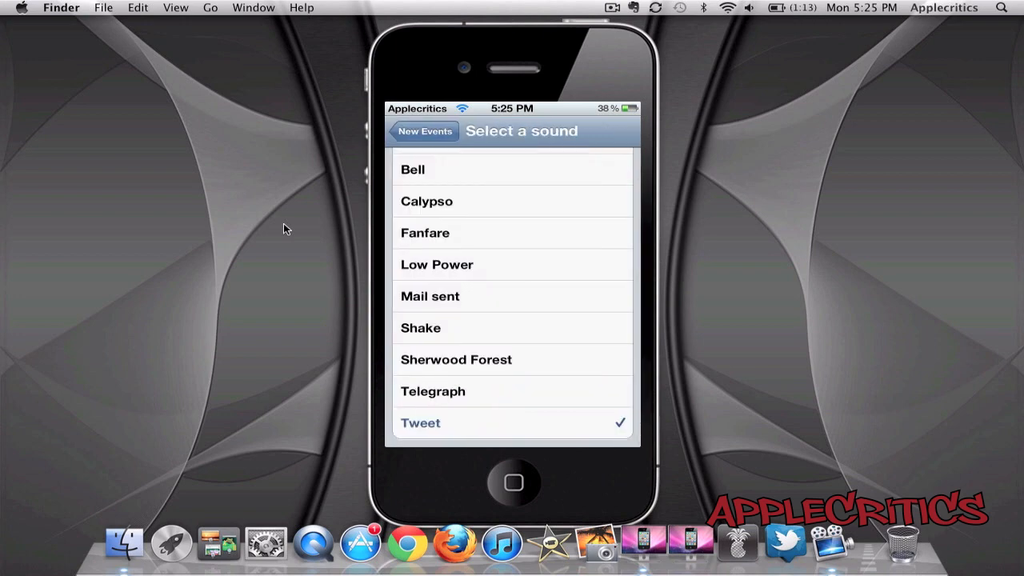
Leave the sound list for New Events, where 3G/Edge Signal Event shows Tweet
{"action": "scroll", "scroll_direction": "up", "scroll_amount": 3}
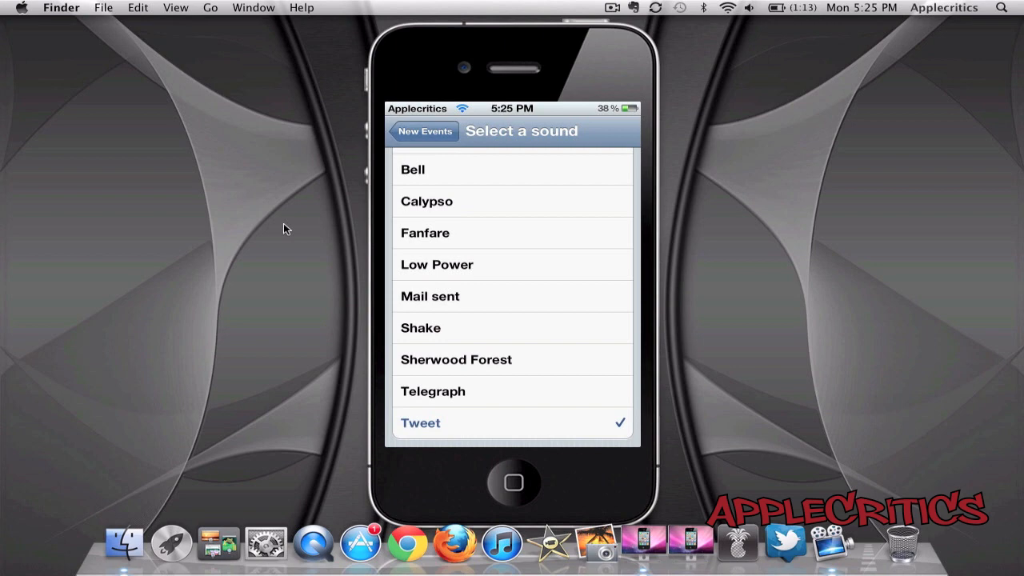
{"action": "left_click", "coordinate": [425, 130]}
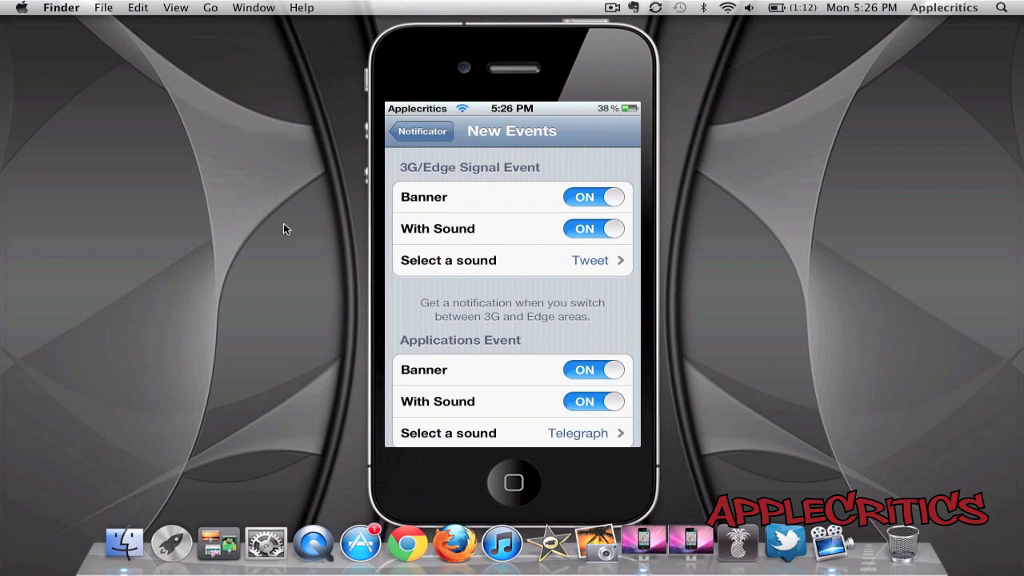
Scroll through the Power Events options on the New Events page
{"action": "scroll", "scroll_direction": "down", "scroll_amount": 3}
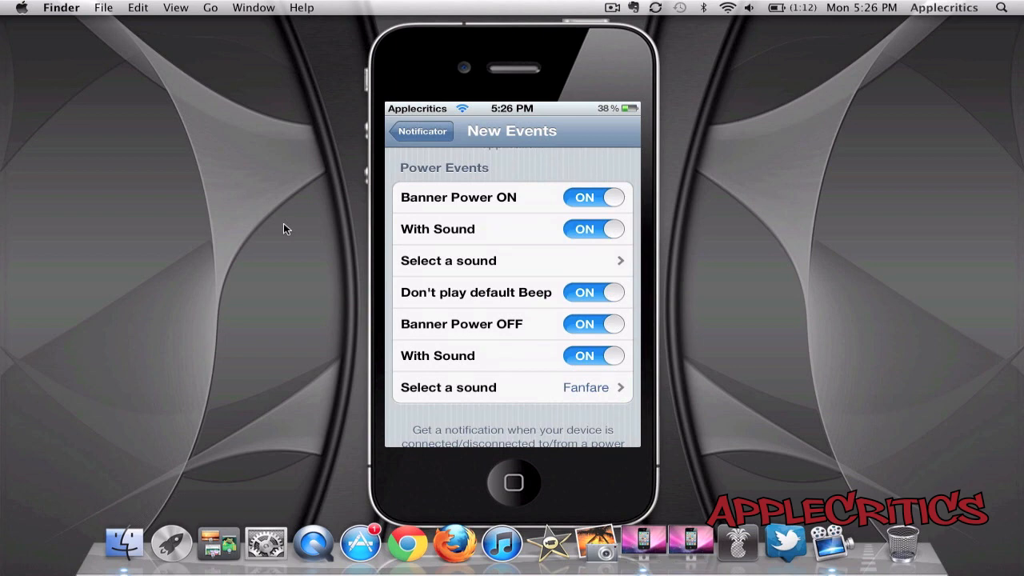
{"action": "scroll", "scroll_direction": "up", "scroll_amount": 3}
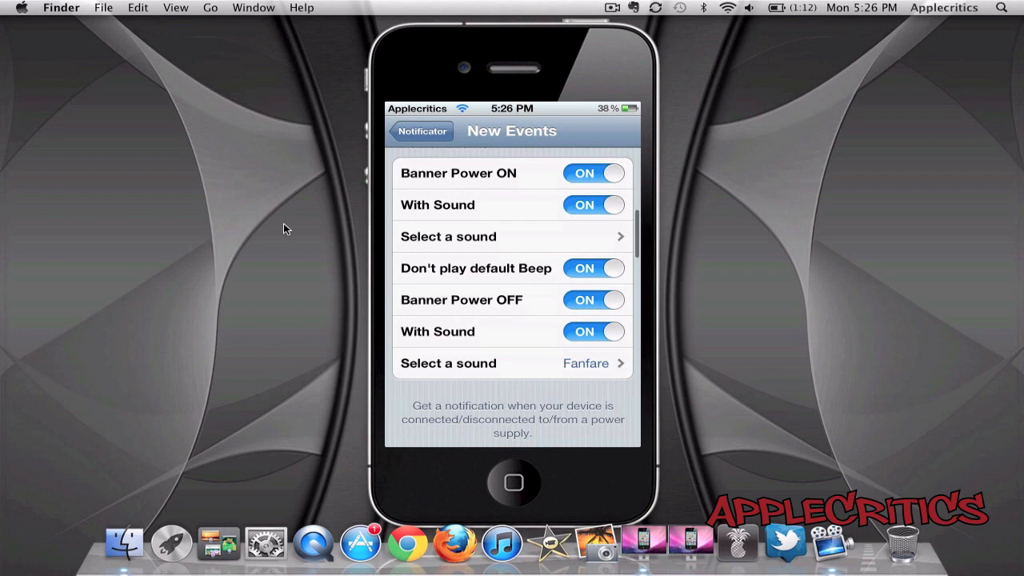
{"action": "scroll", "scroll_direction": "down", "scroll_amount": 3}
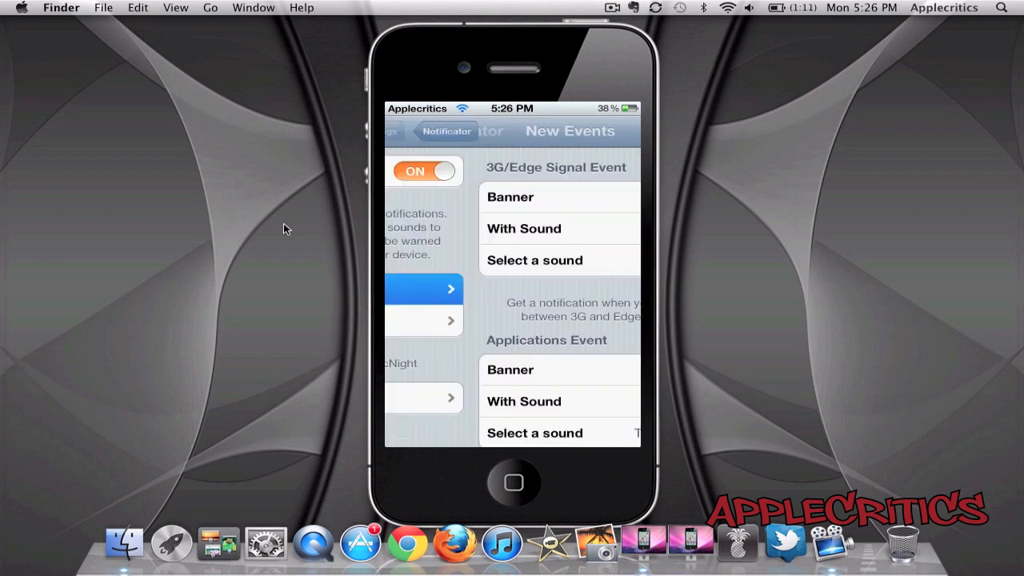
View the Existing Events Battery Event banner toggles, then exit to the home screen
{"action": "left_click", "coordinate": [446, 130]}
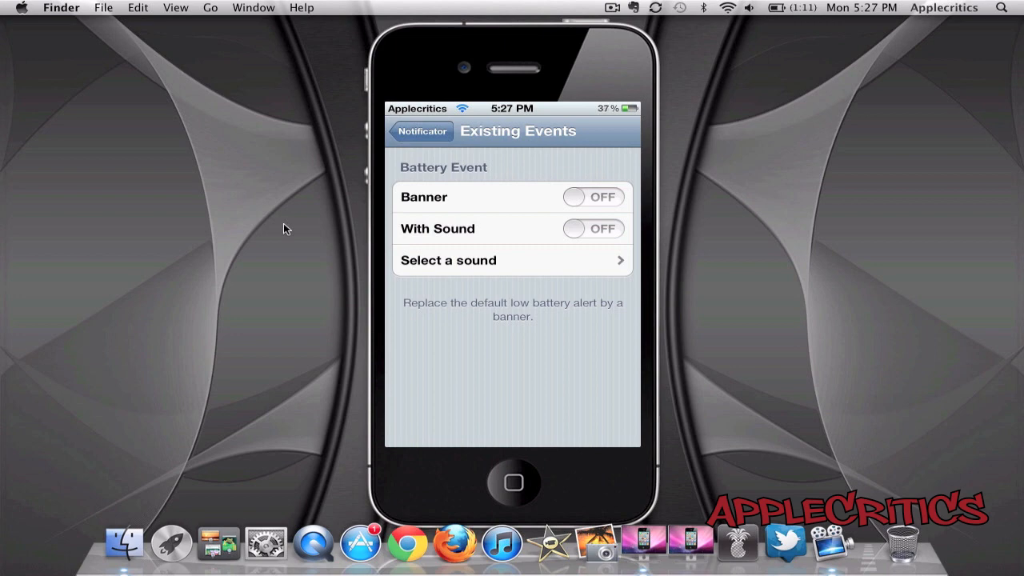
{"action": "left_click", "coordinate": [513, 482]}
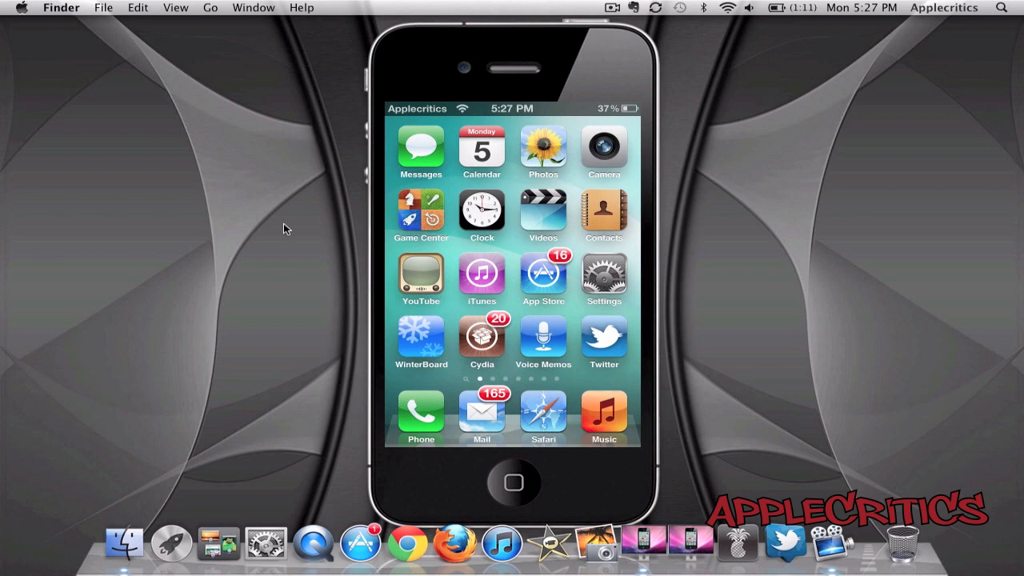